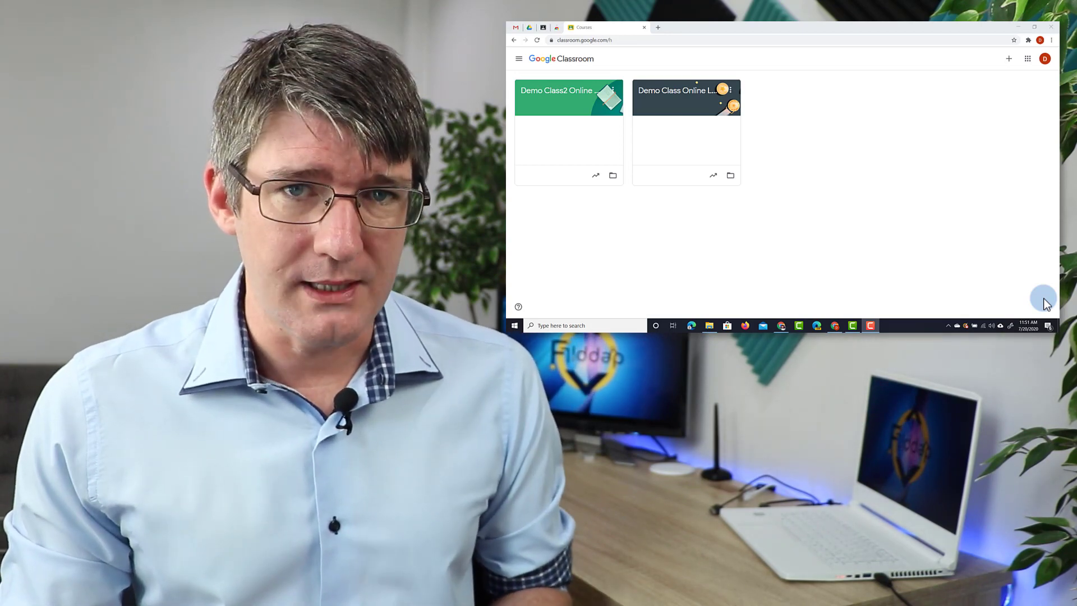
Open Demo Class Online Learning 19/20 from the home page and show its Classwork by topic
click(1034, 27)
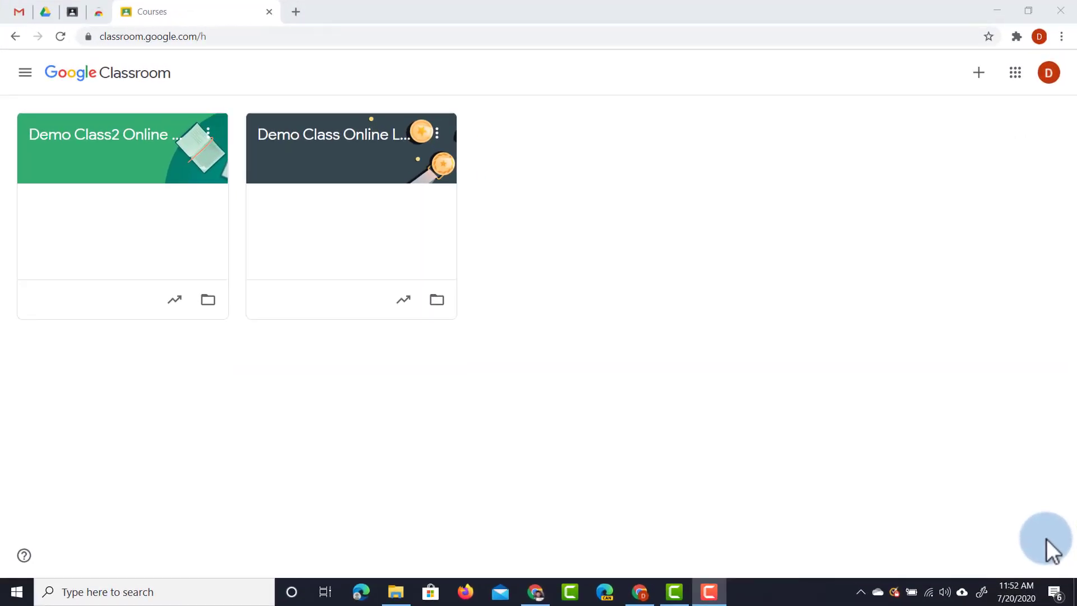
mouse_move(563, 323)
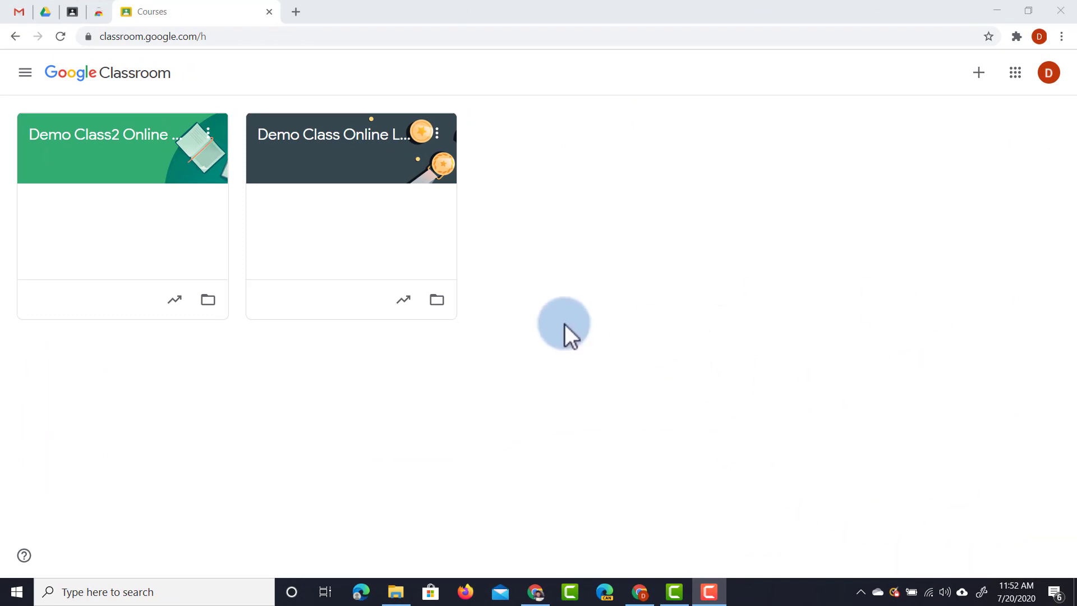
click(337, 135)
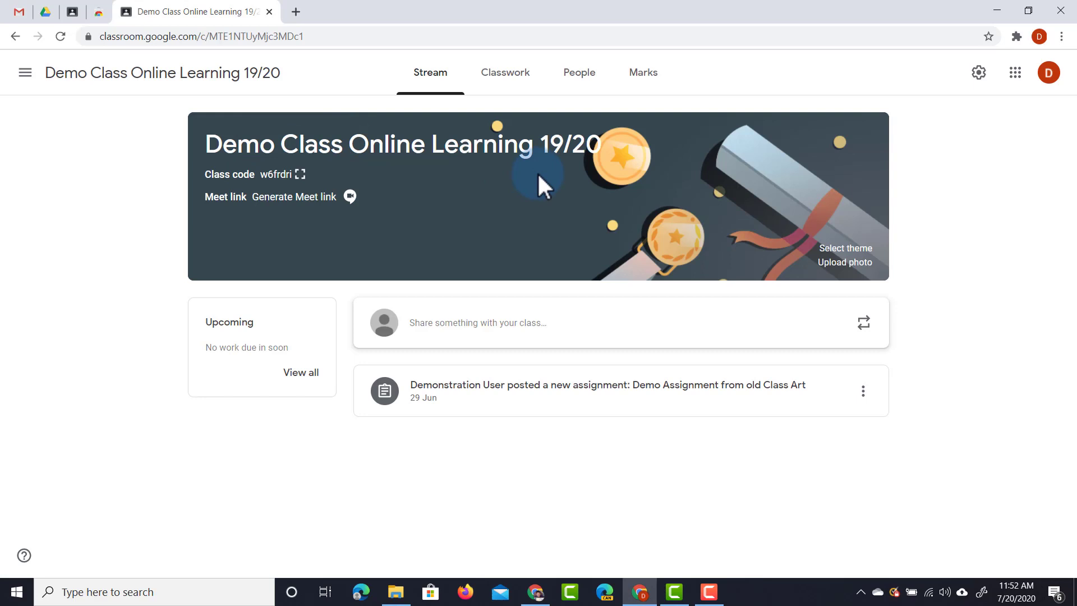
mouse_move(579, 372)
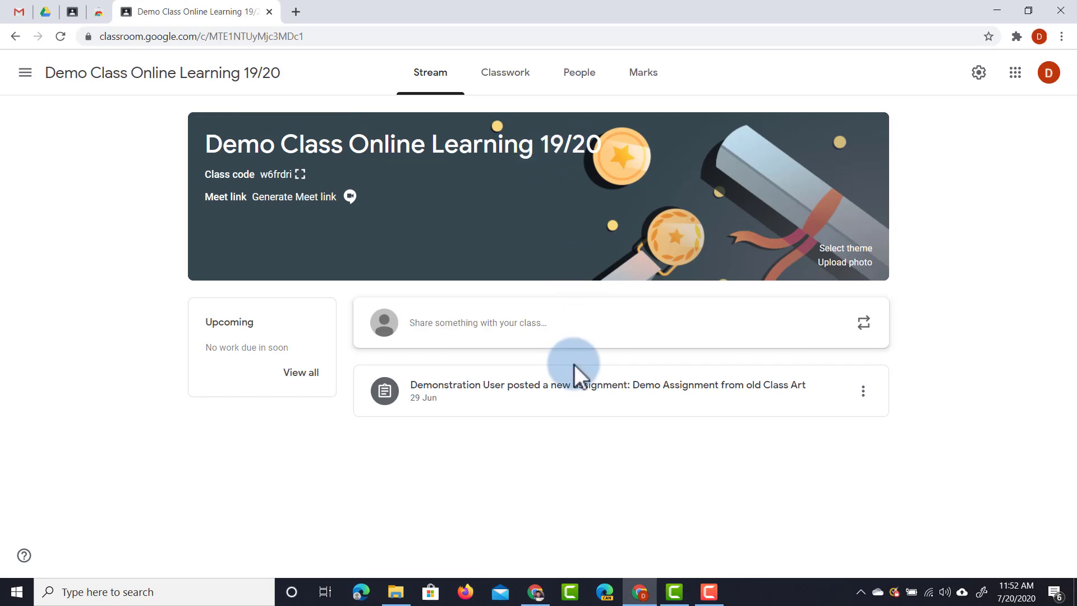
mouse_move(579, 398)
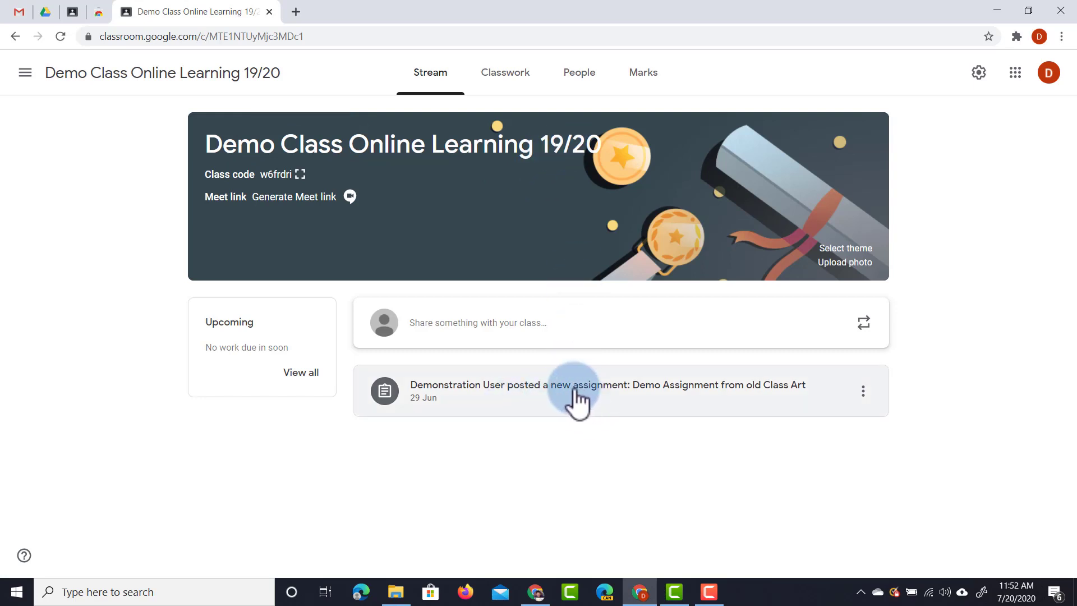
click(505, 71)
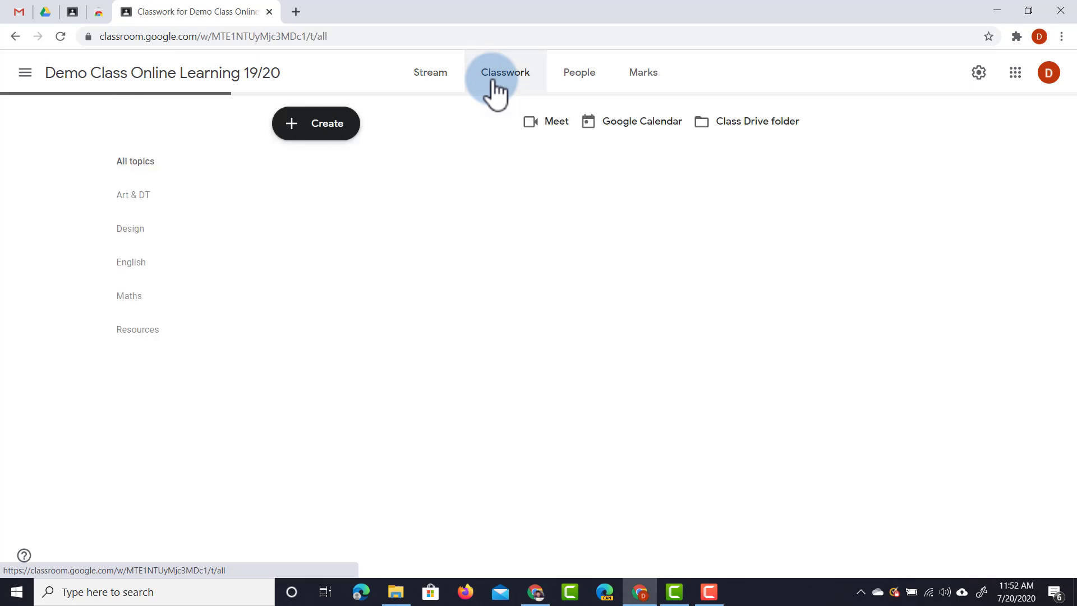
click(505, 72)
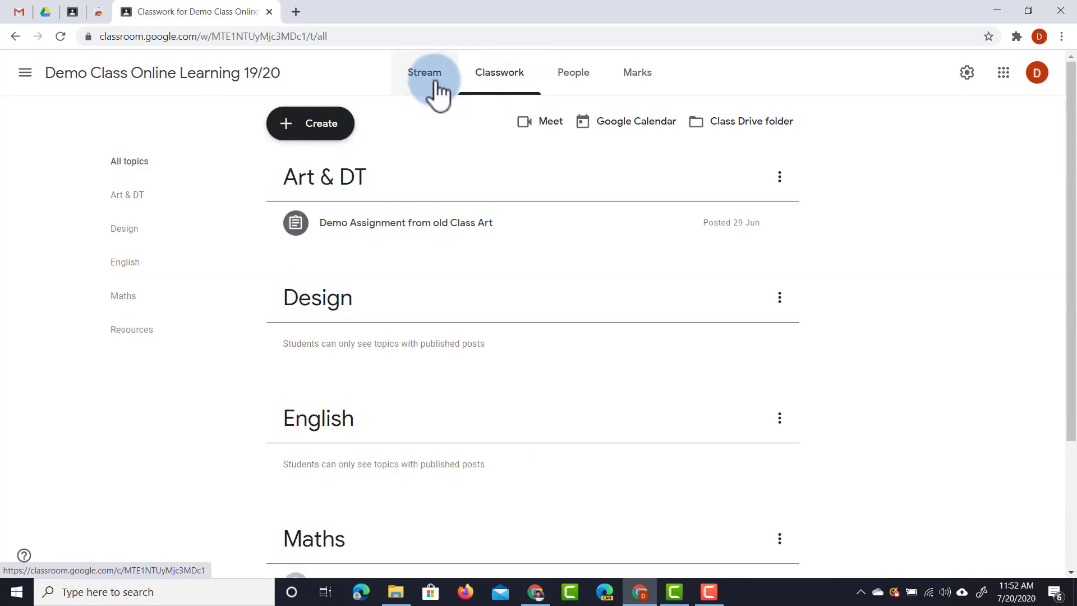
Switch to Demo Class2 Online Learning via the class menu and scroll its stream of posted assignments
click(25, 72)
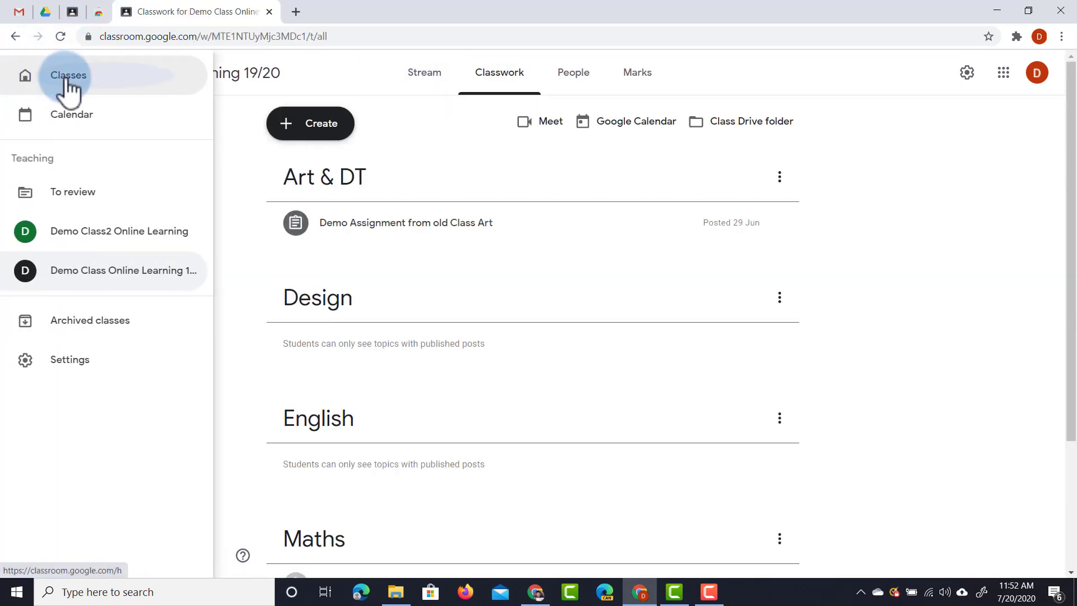
click(118, 231)
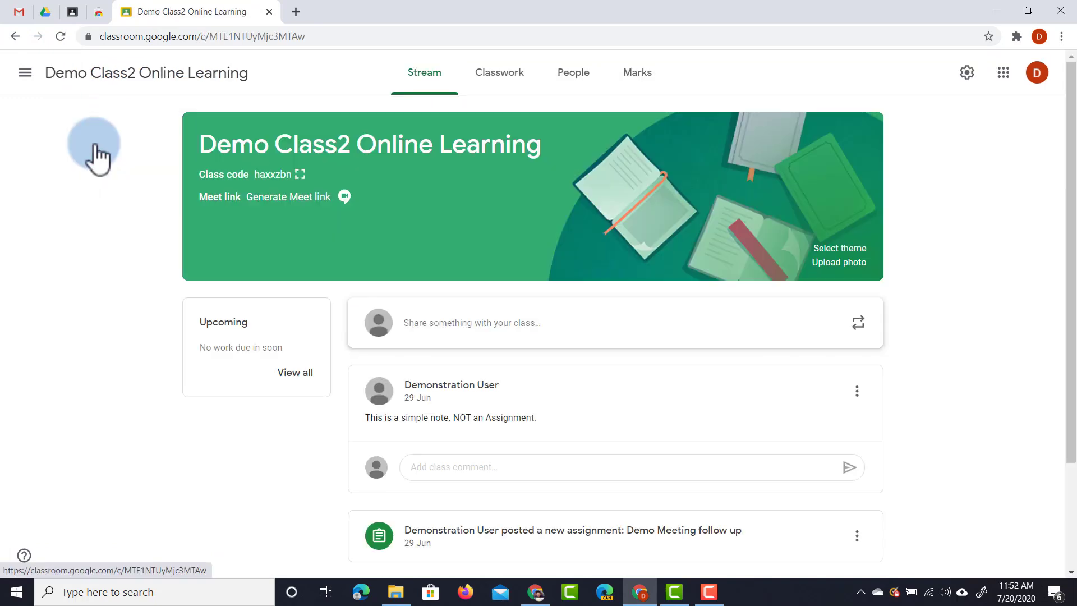
scroll(down, 3)
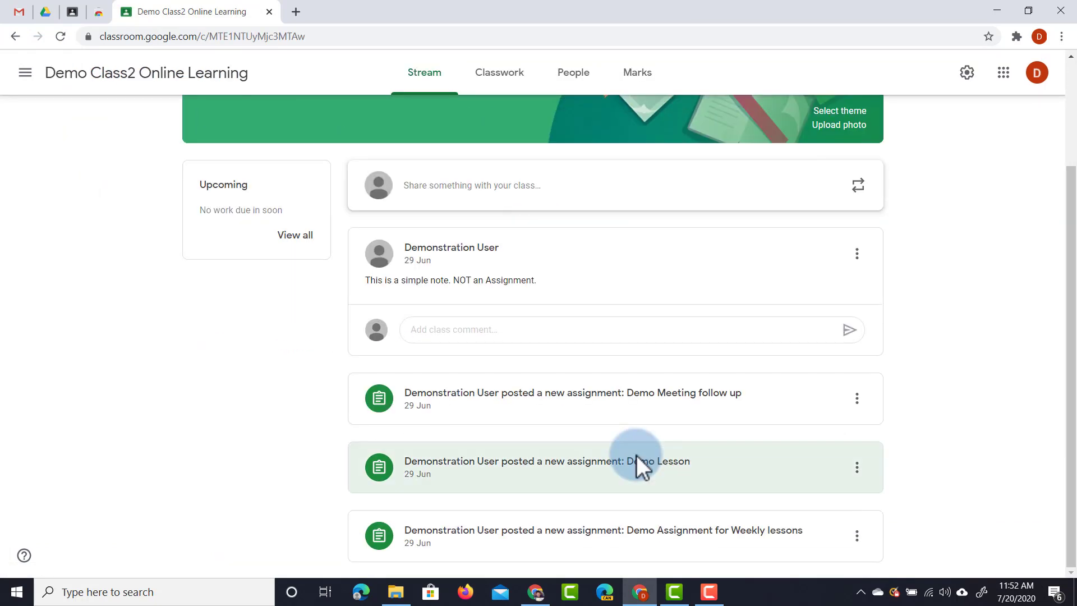
mouse_move(642, 484)
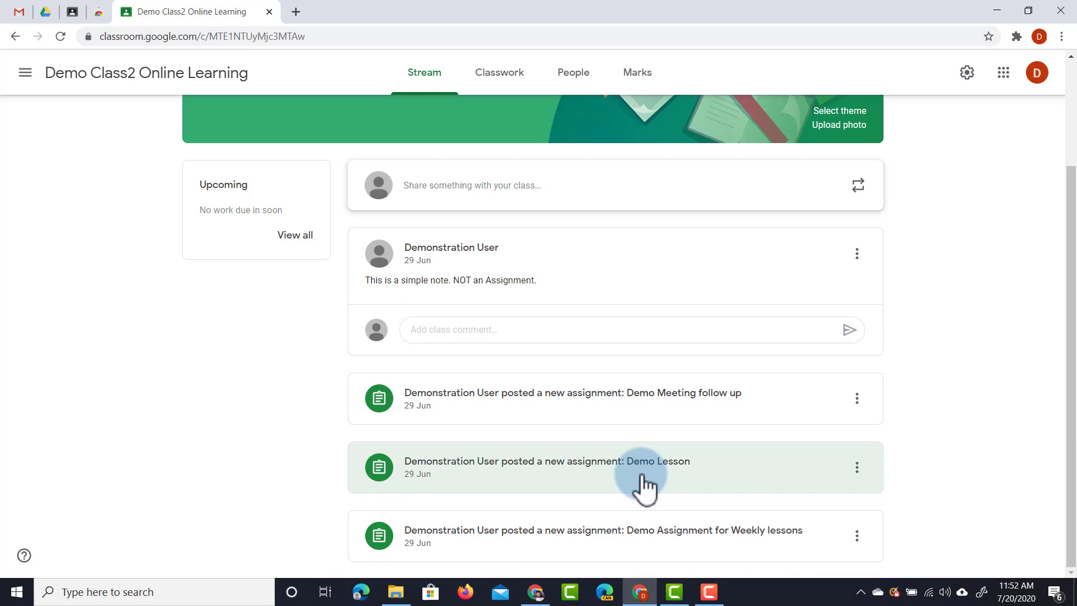
mouse_move(646, 536)
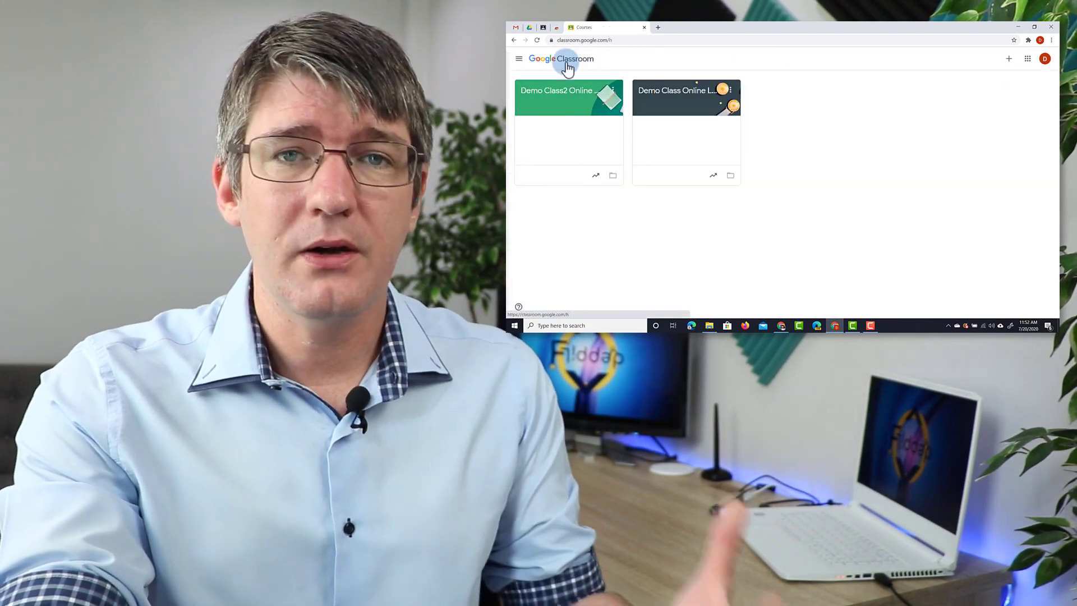
From the classes overview, archive Demo Class2 Online Learning through its card menu and confirm
click(1036, 27)
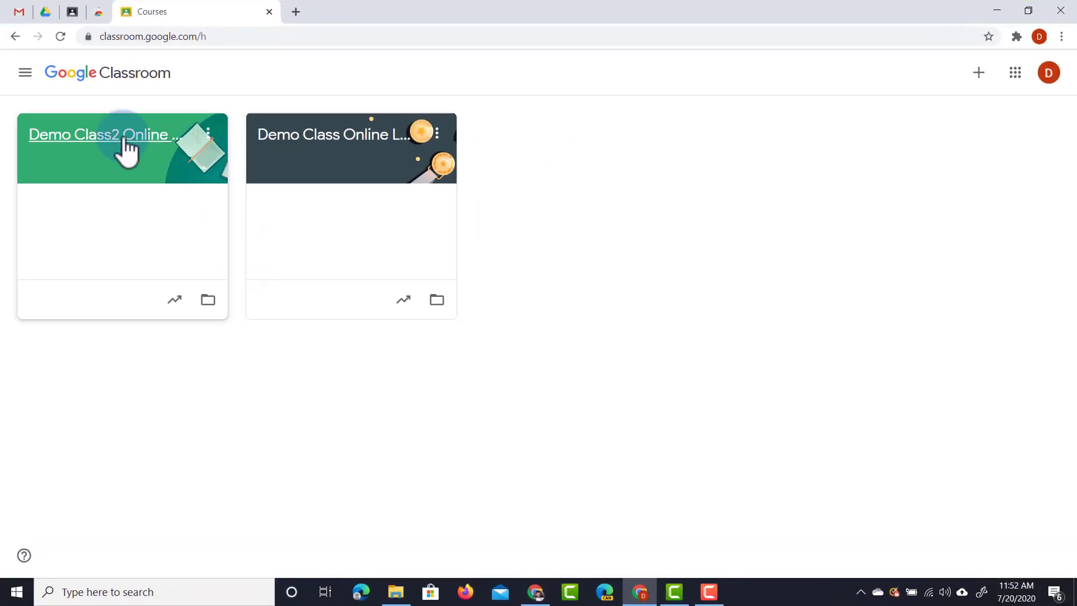
click(209, 132)
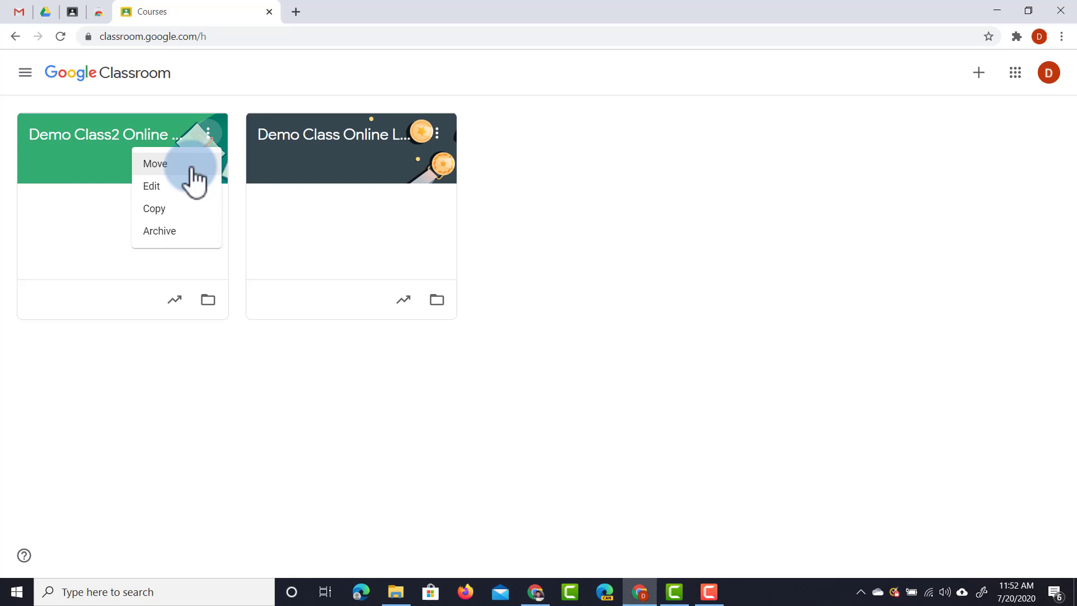
click(158, 231)
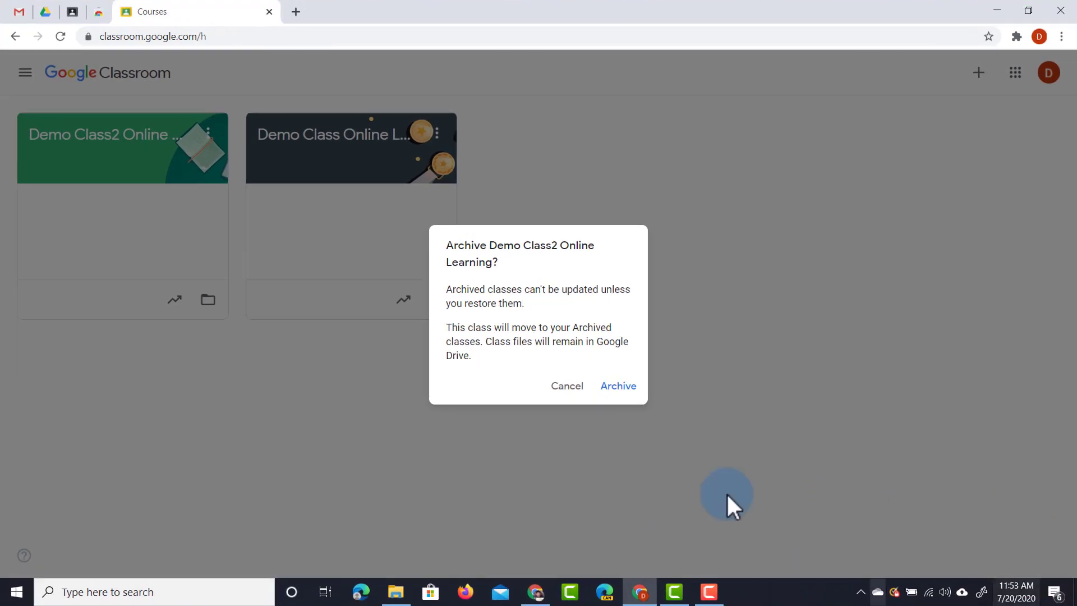
click(617, 385)
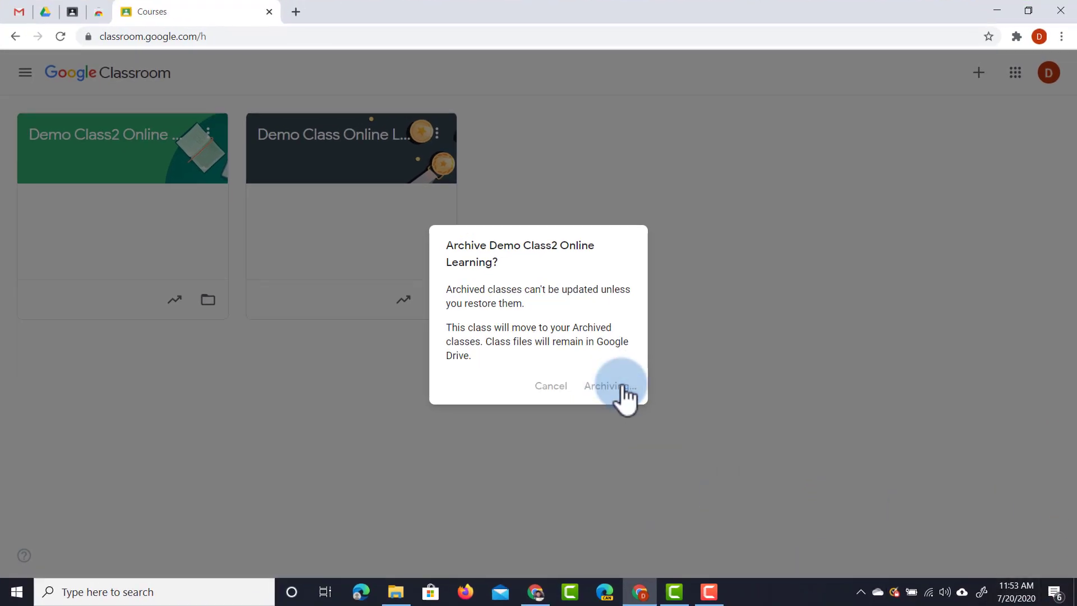
click(610, 384)
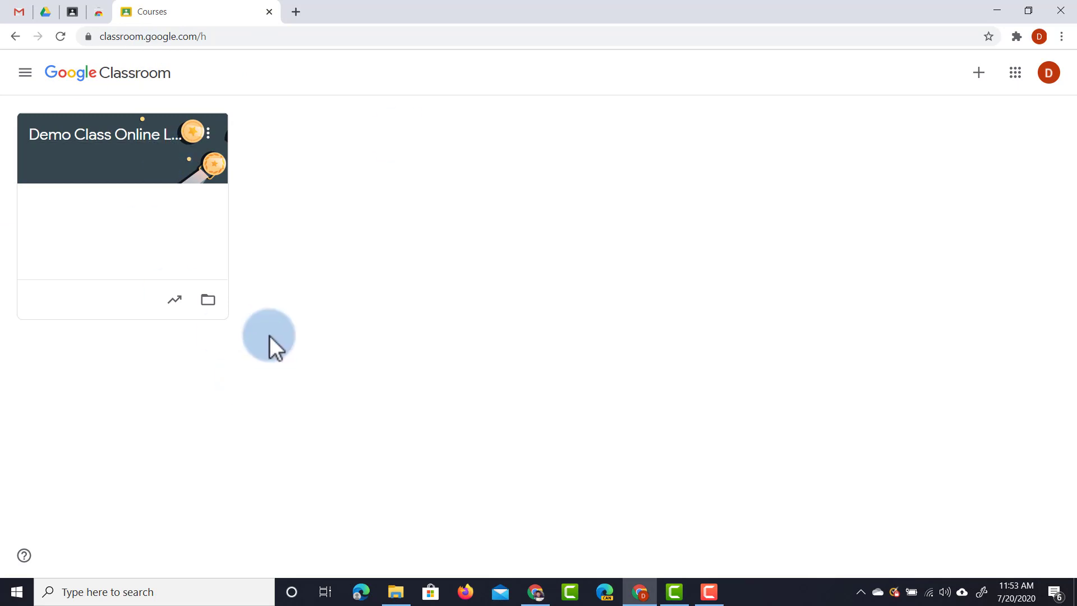
Open the archived classes list and enter Demo Class2 Online Learning, shown as archived and read-only
click(24, 72)
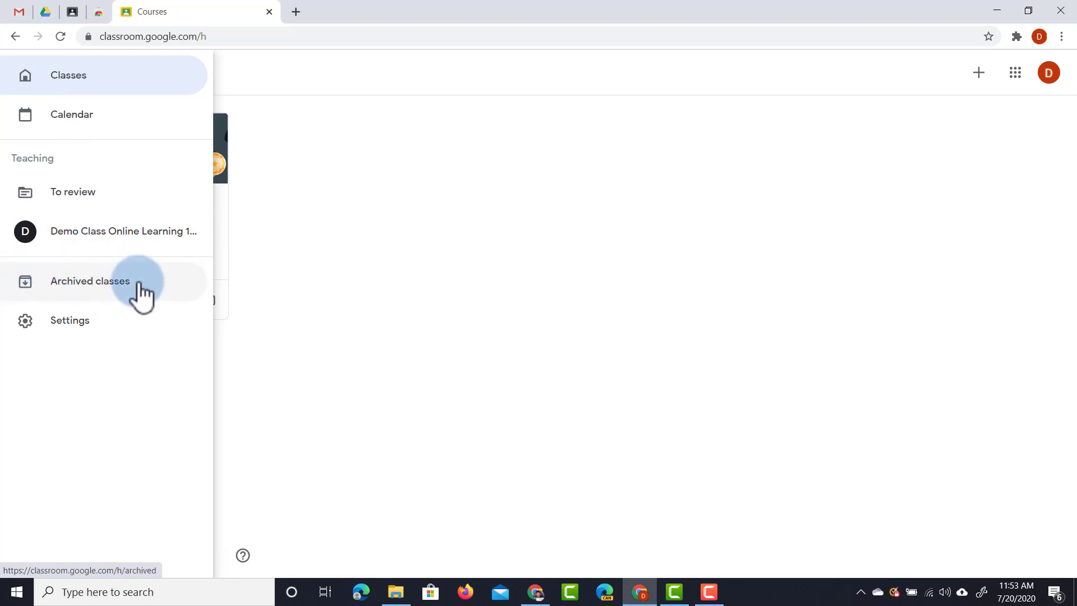
click(90, 280)
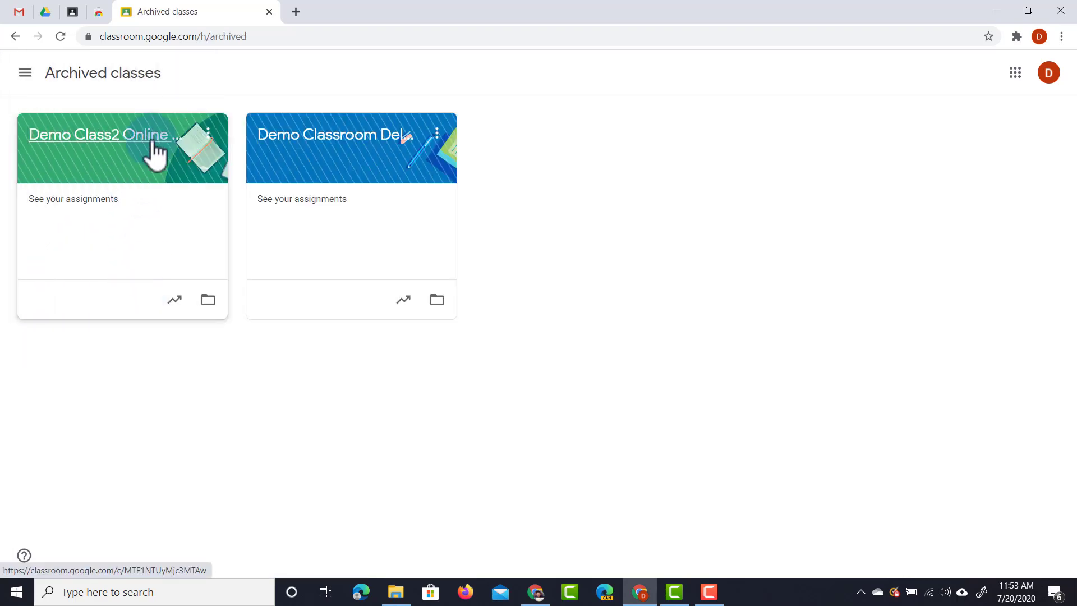
click(99, 134)
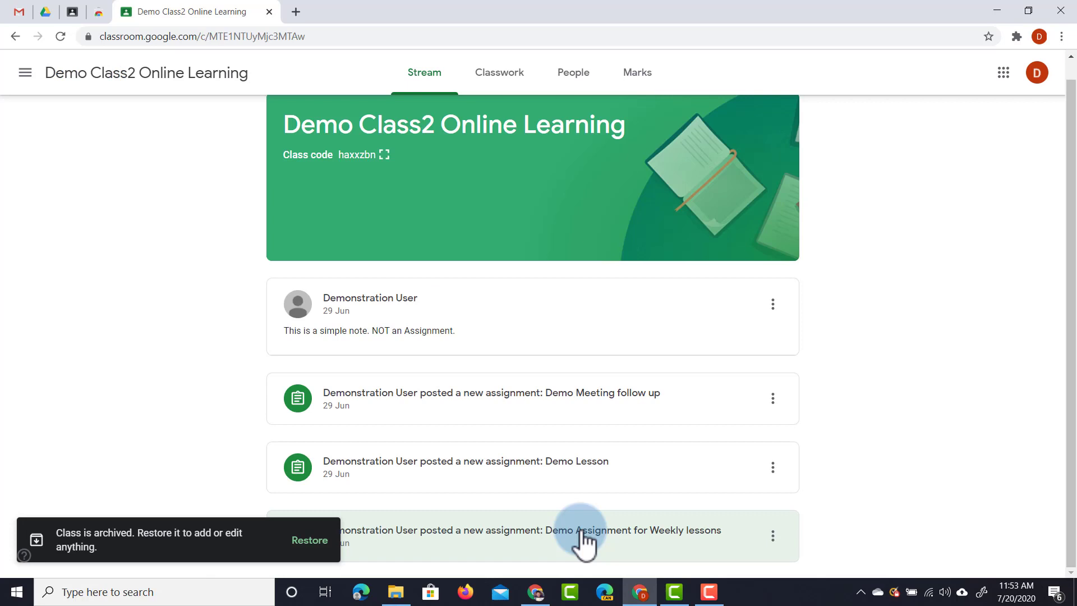
mouse_move(639, 532)
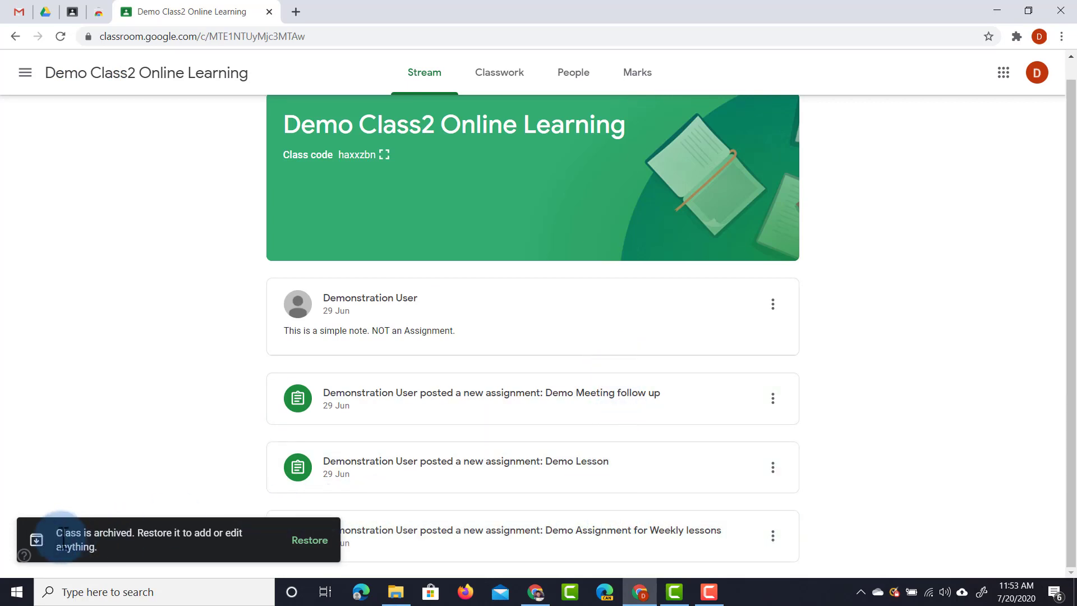
mouse_move(174, 552)
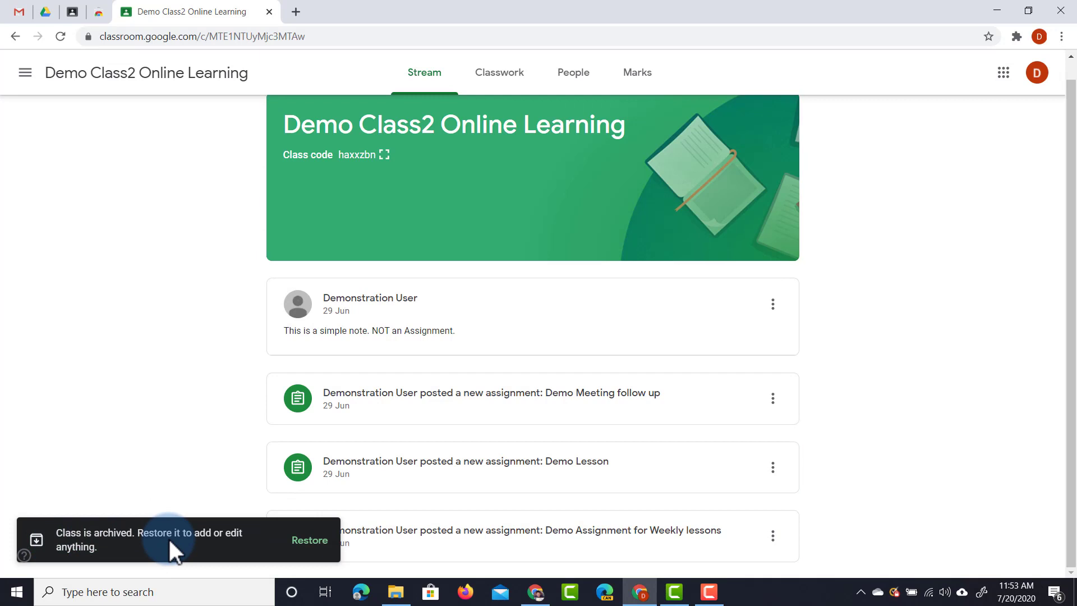
mouse_move(38, 130)
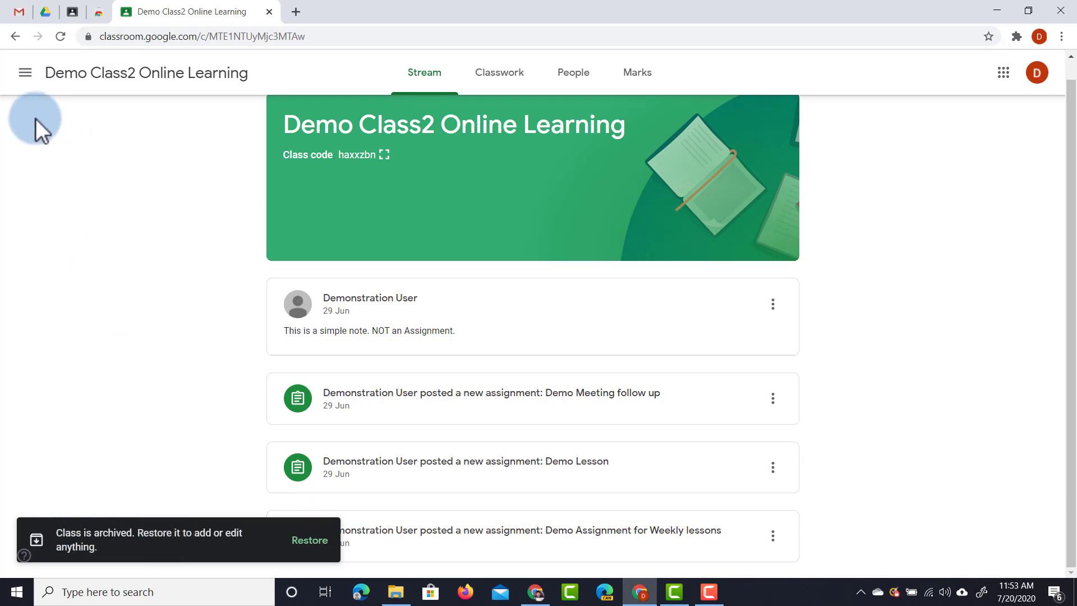
mouse_move(25, 72)
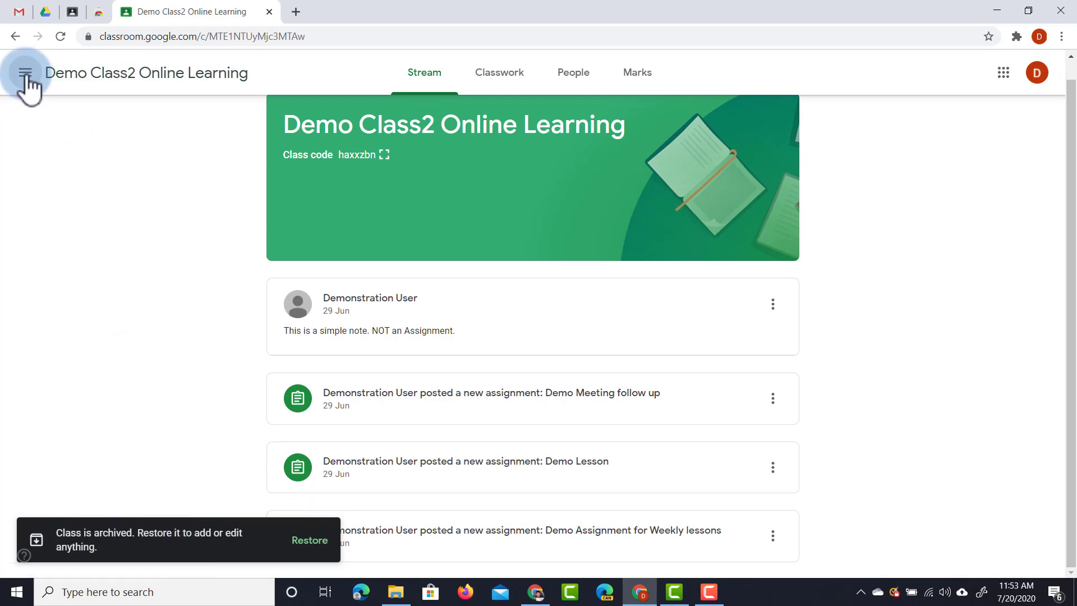
Return to Demo Class Online Learning 19/20's Classwork and bring up the Create post choices
click(25, 72)
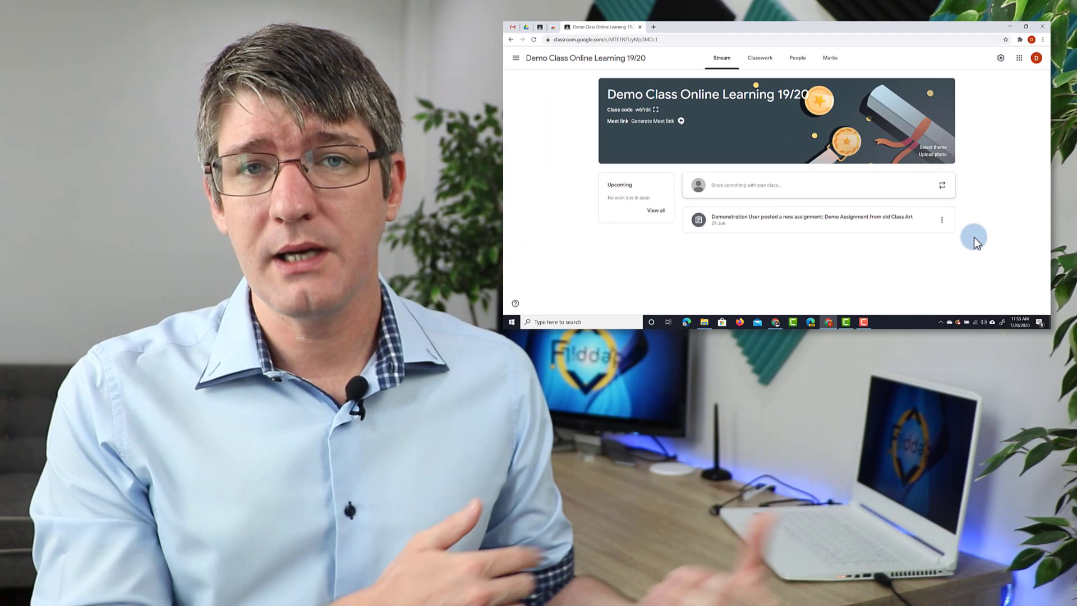
click(1028, 26)
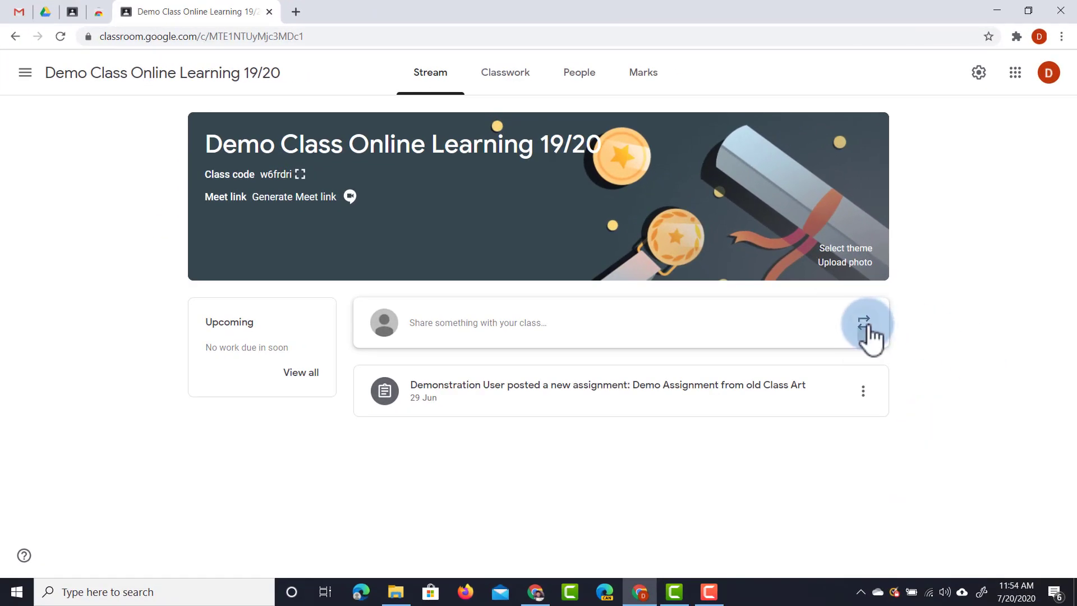
mouse_move(865, 324)
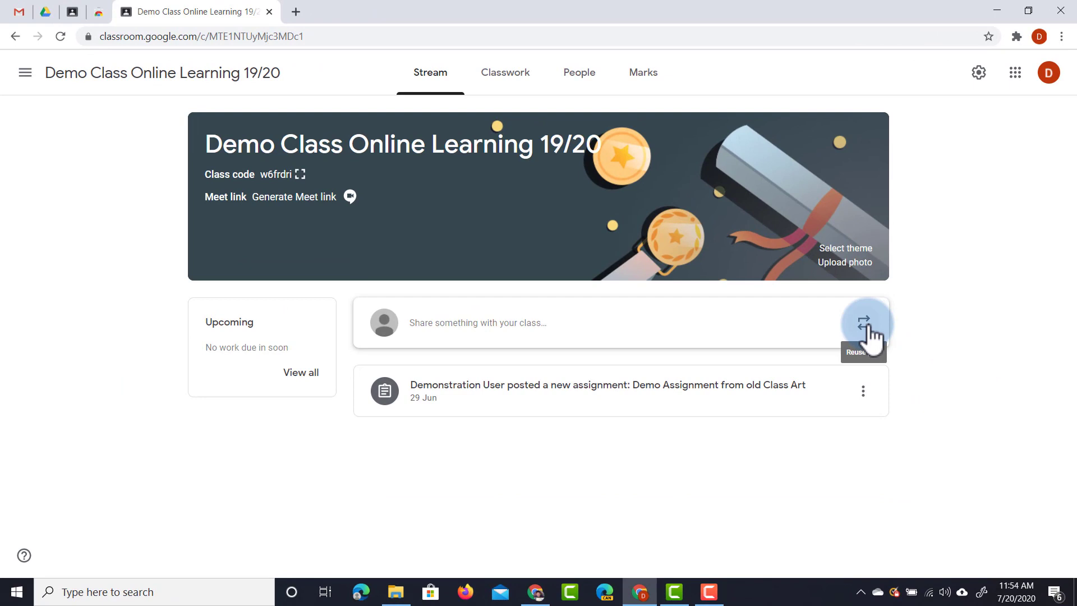
click(499, 72)
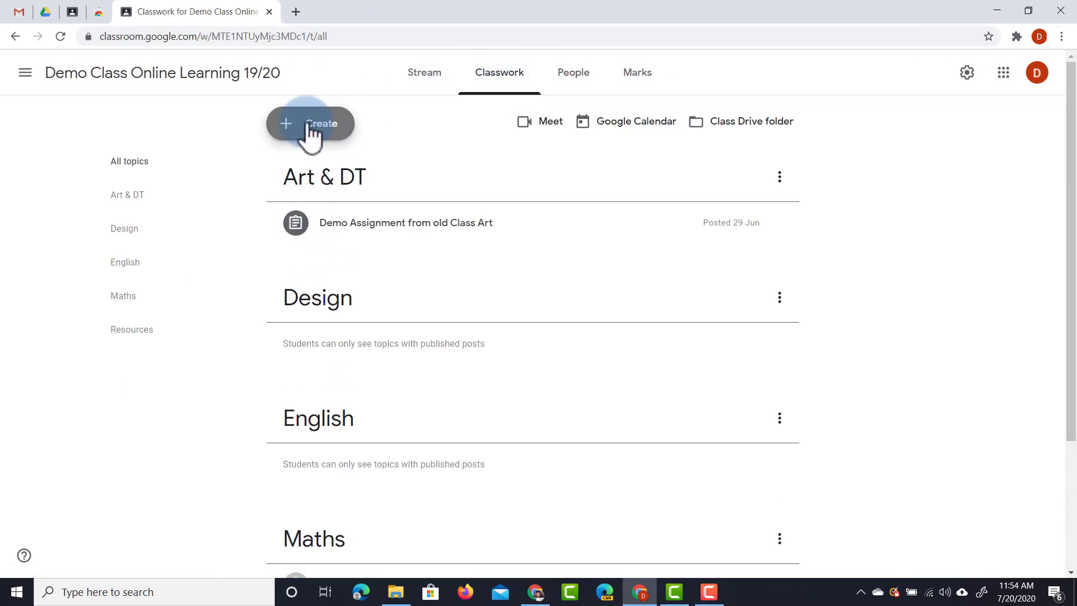
click(310, 124)
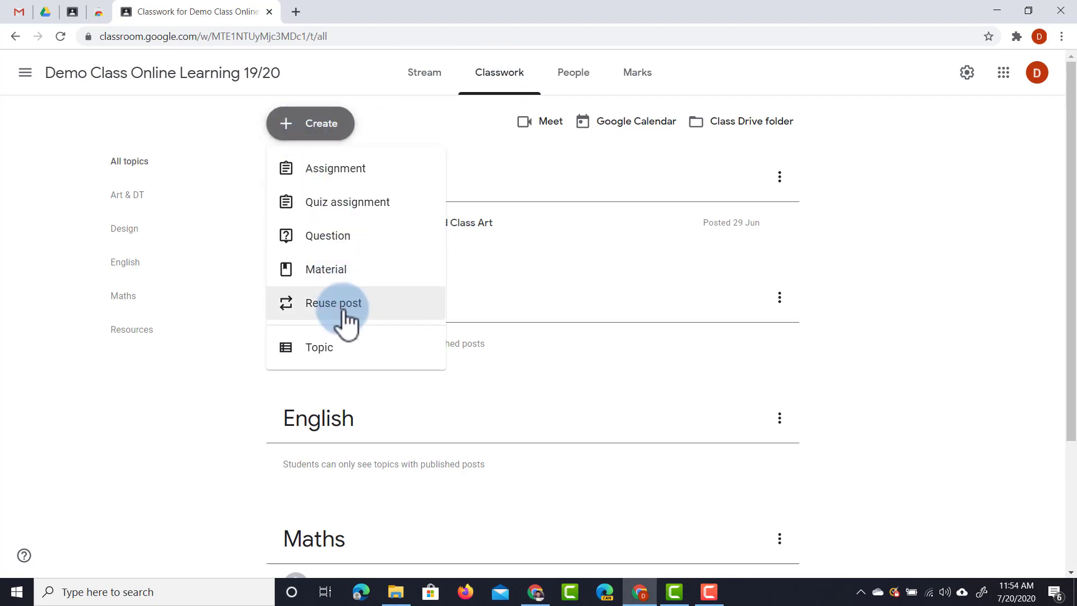
Choose Reuse post and select archived Demo Class2 Online Learning as the source class
click(332, 303)
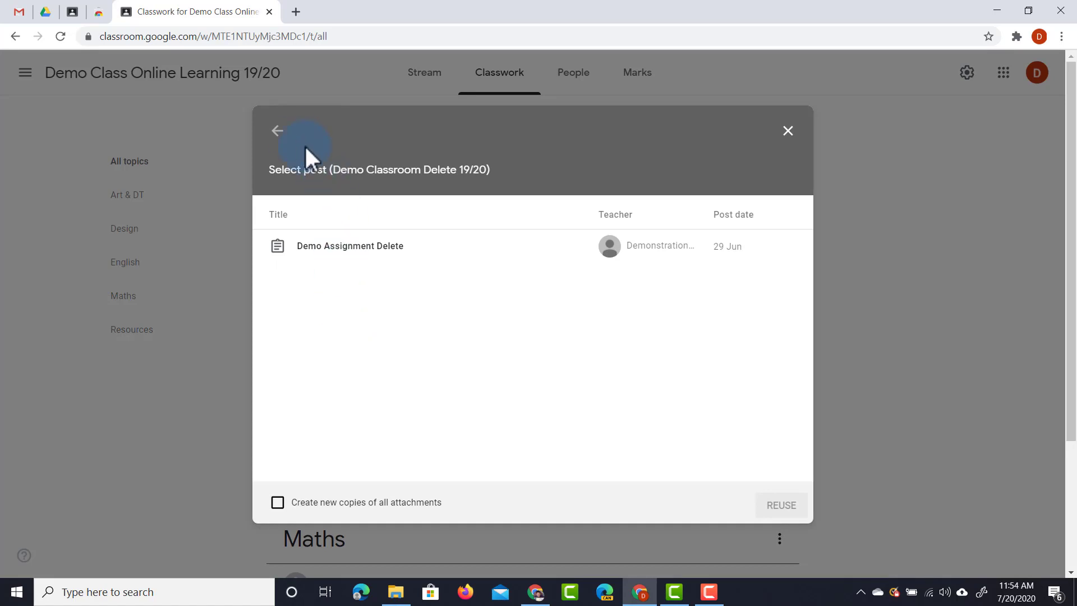
click(277, 131)
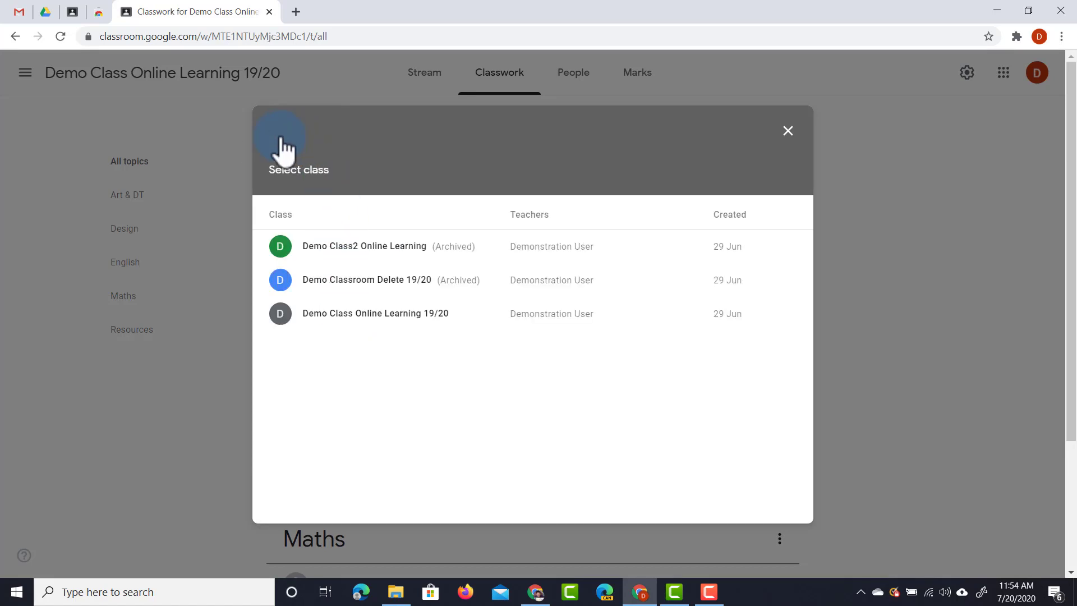
mouse_move(457, 255)
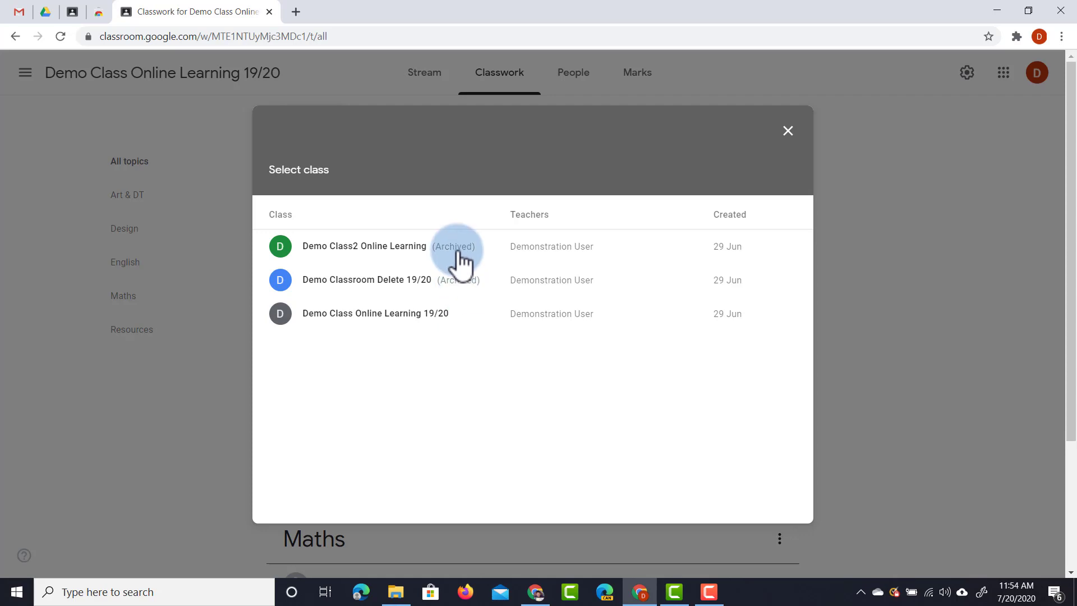
mouse_move(438, 336)
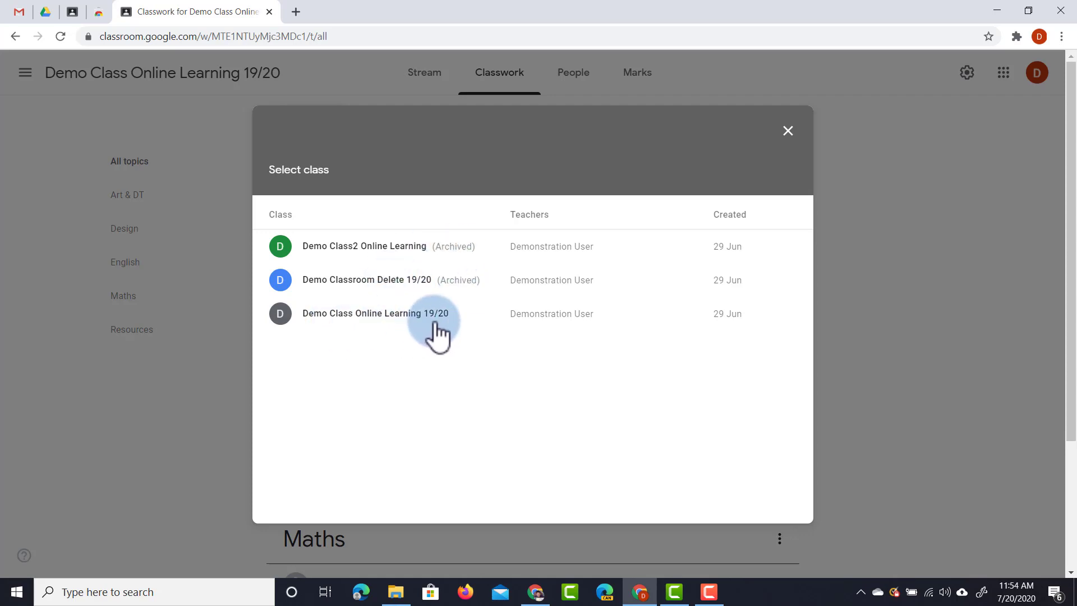
mouse_move(395, 255)
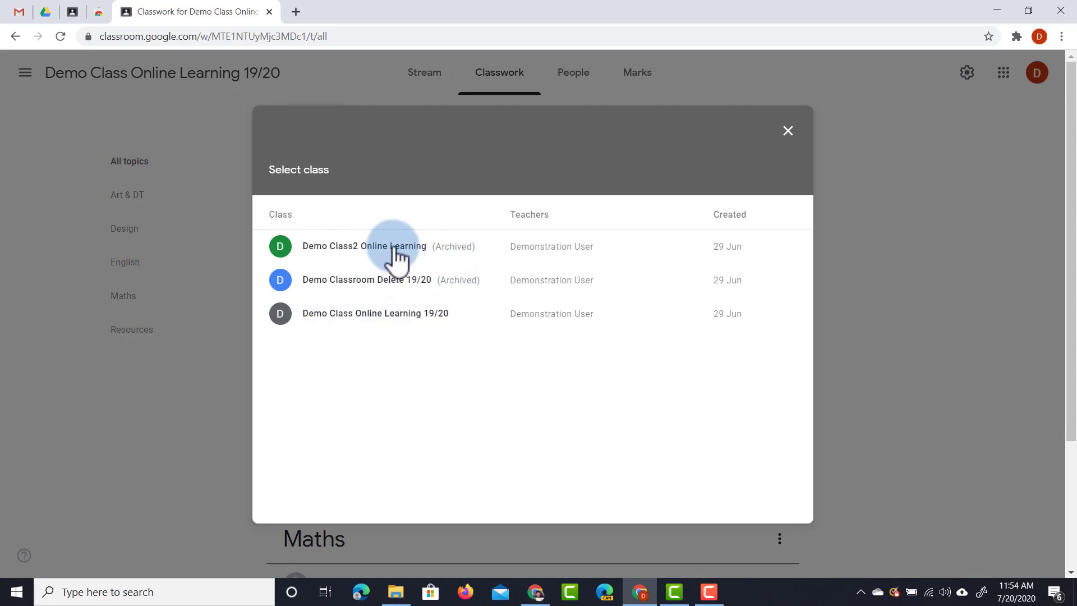
click(363, 245)
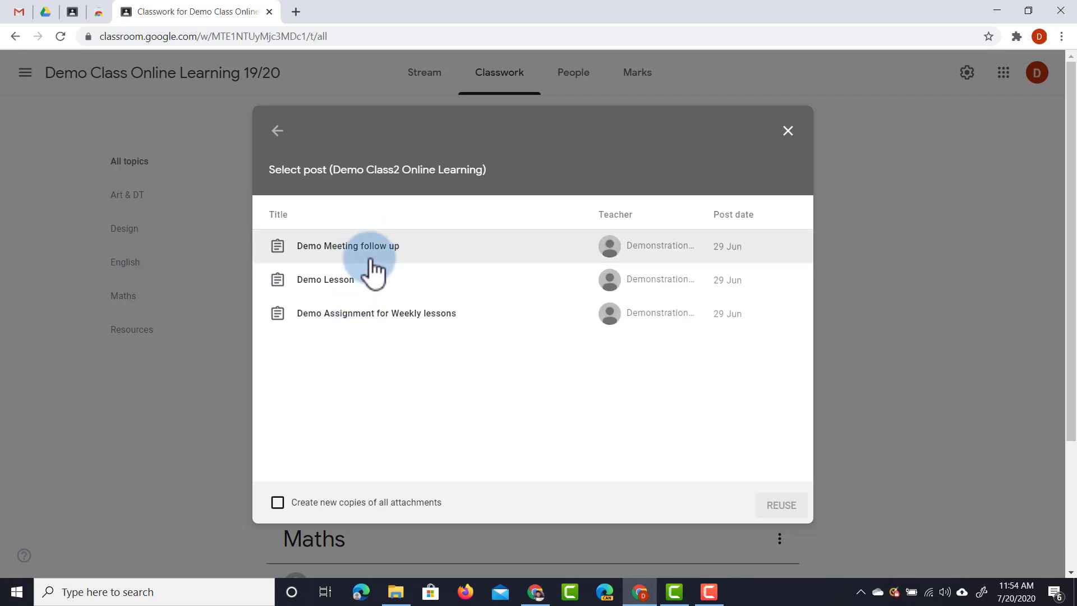
mouse_move(378, 335)
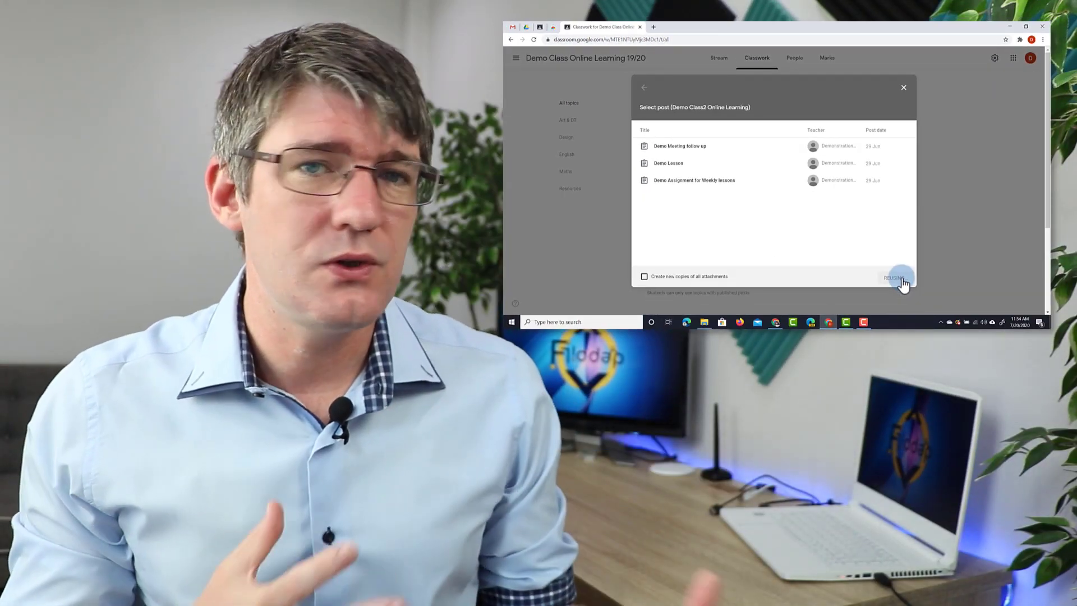
Reuse 'Demo Assignment for Weekly lessons' as a new assignment draft with topic Week 15/06
click(893, 277)
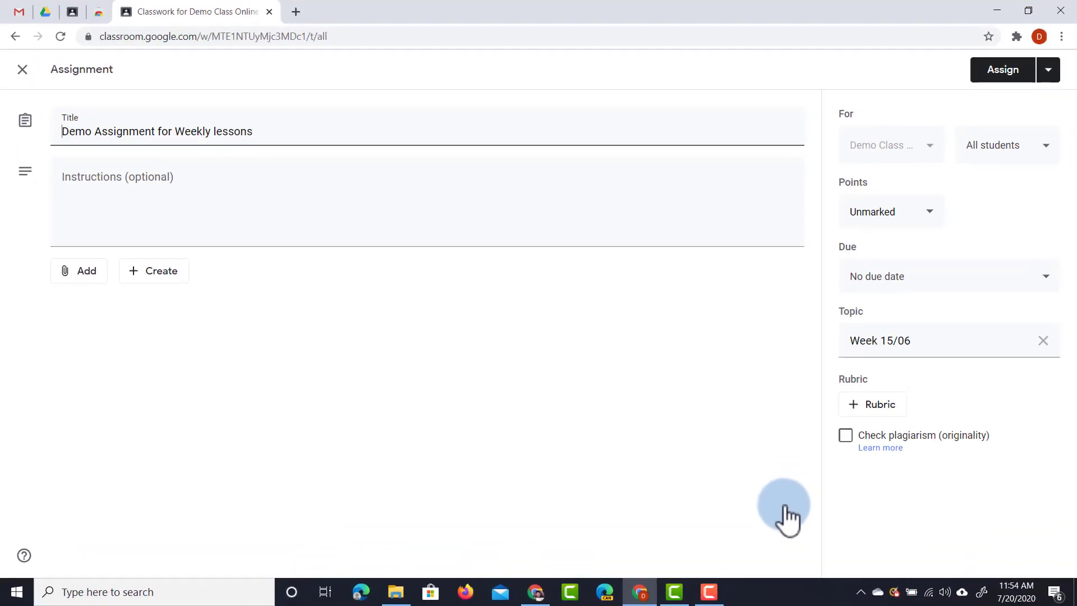
mouse_move(10, 351)
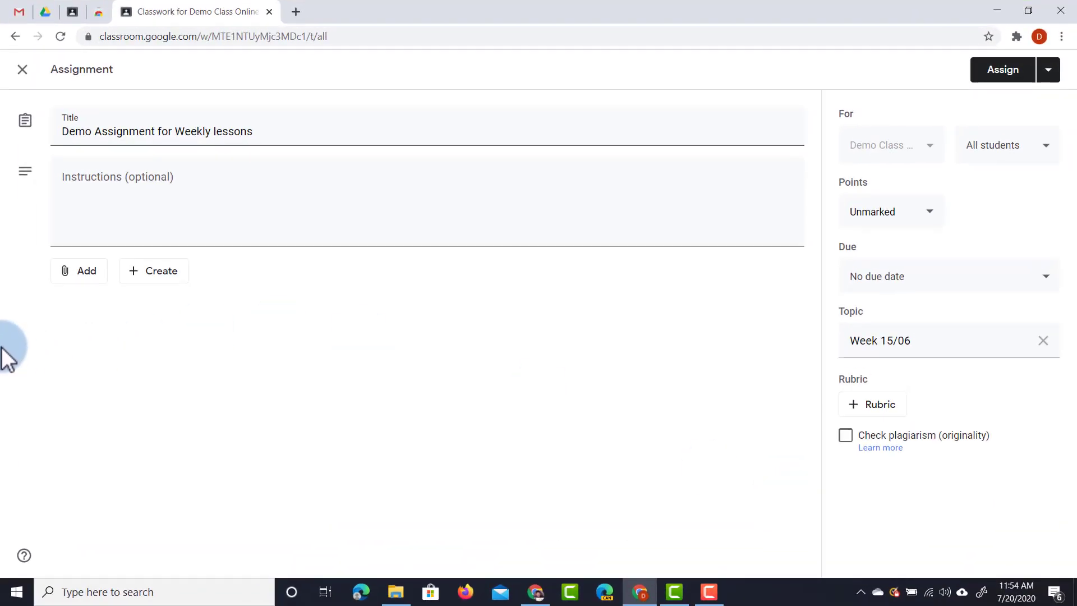
mouse_move(335, 340)
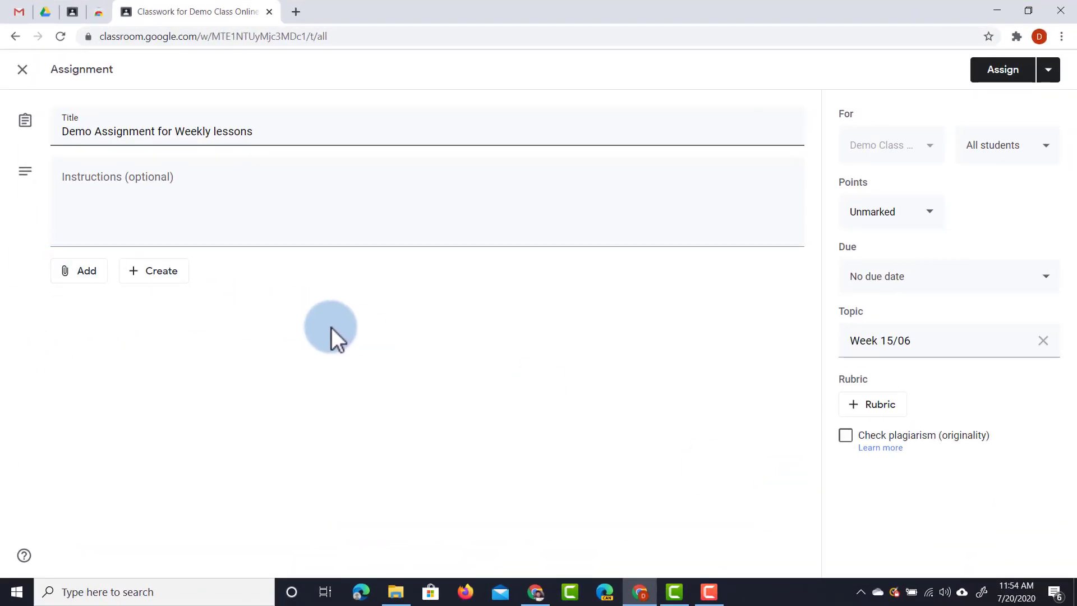
mouse_move(340, 337)
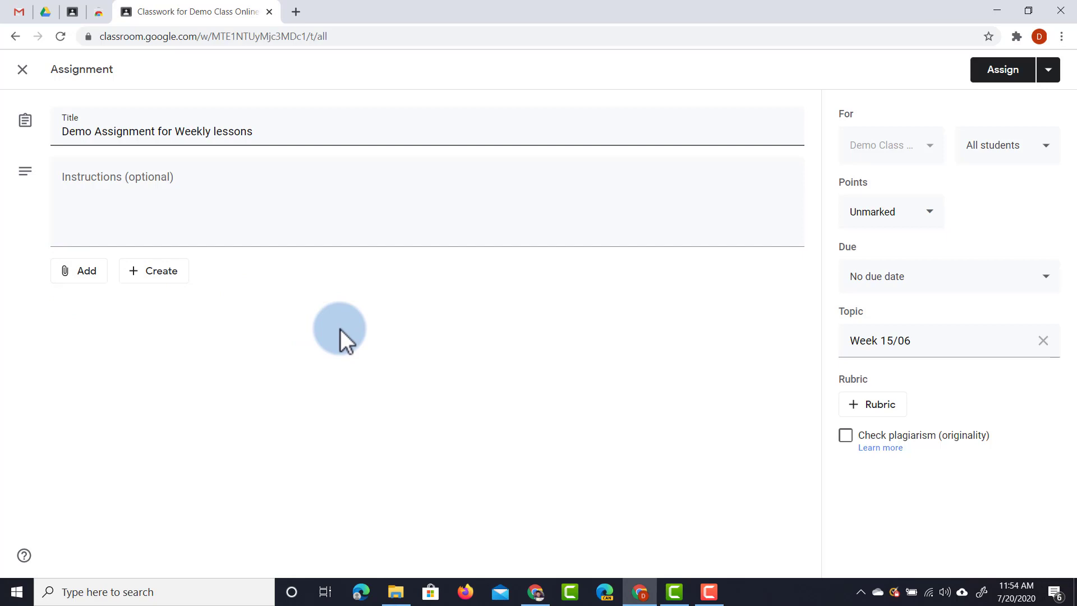